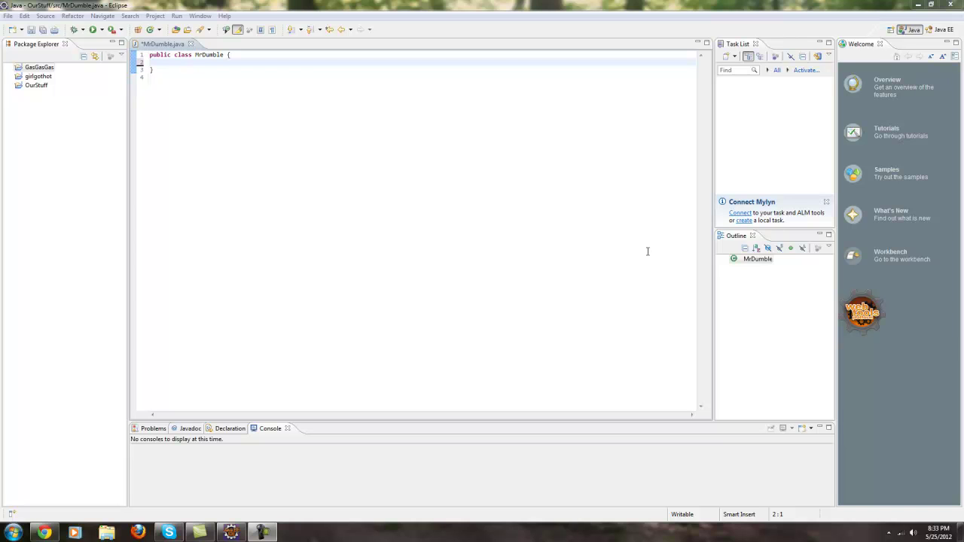
{"action": "mouse_move", "coordinate": [359, 112]}
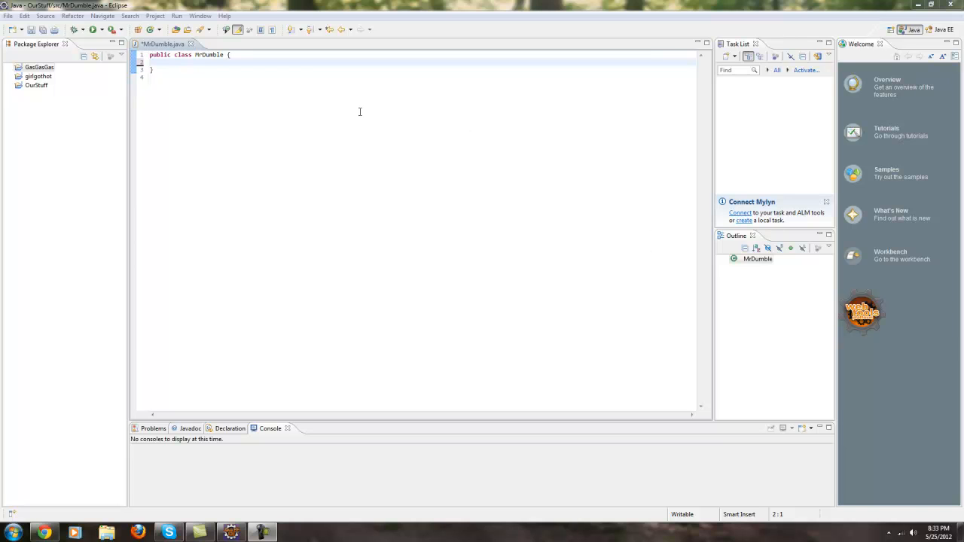
{"action": "mouse_move", "coordinate": [162, 77]}
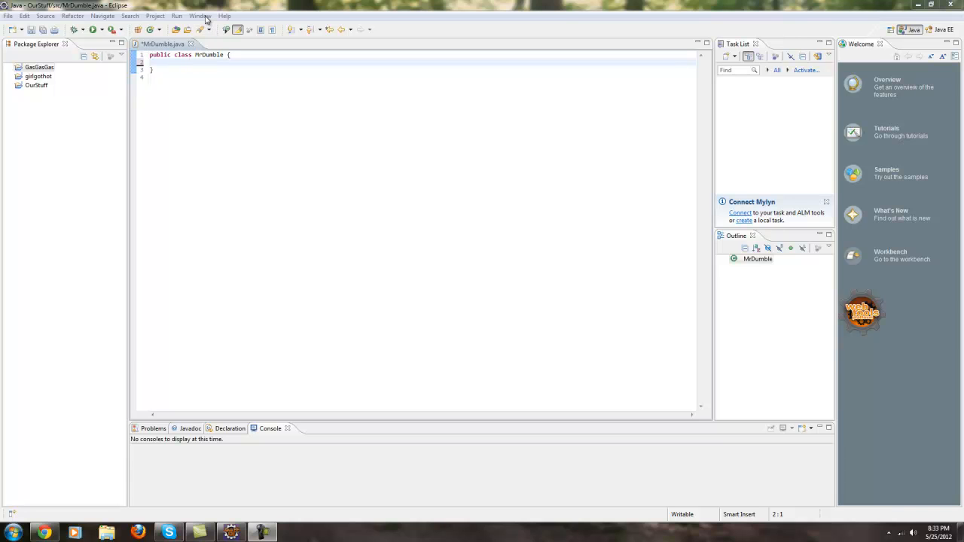
Step: Browse the General > Text Editors preferences and close the Preferences dialog without changes
{"action": "left_click", "coordinate": [202, 15]}
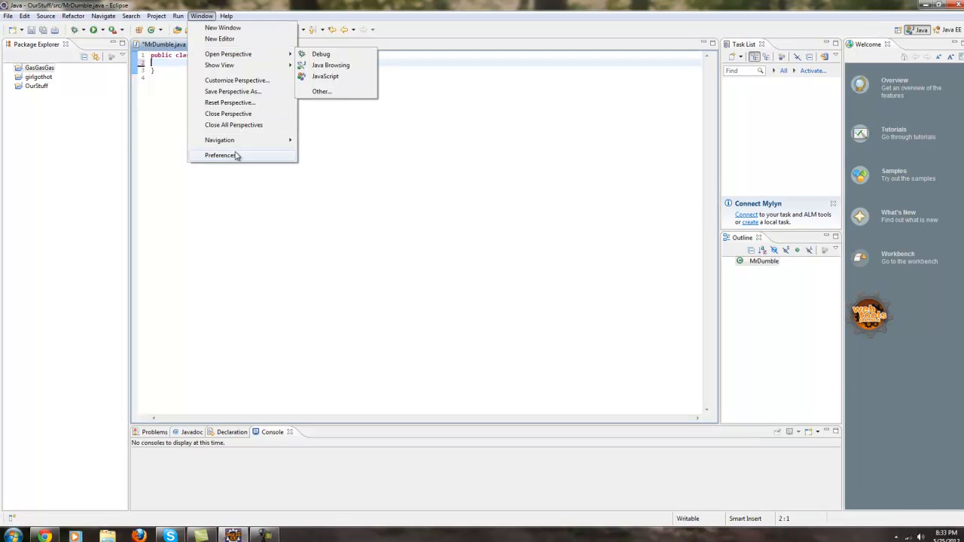
{"action": "left_click", "coordinate": [220, 155]}
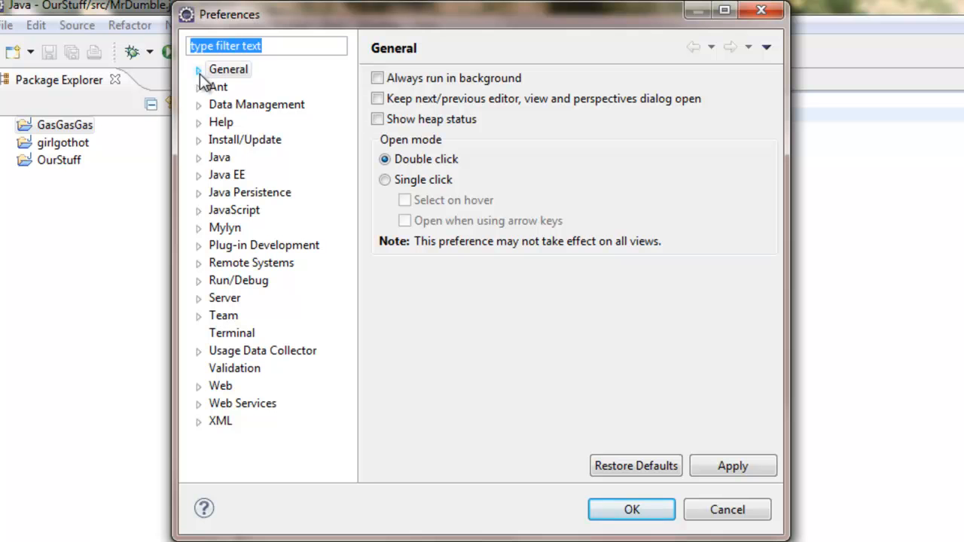
{"action": "left_click", "coordinate": [199, 69]}
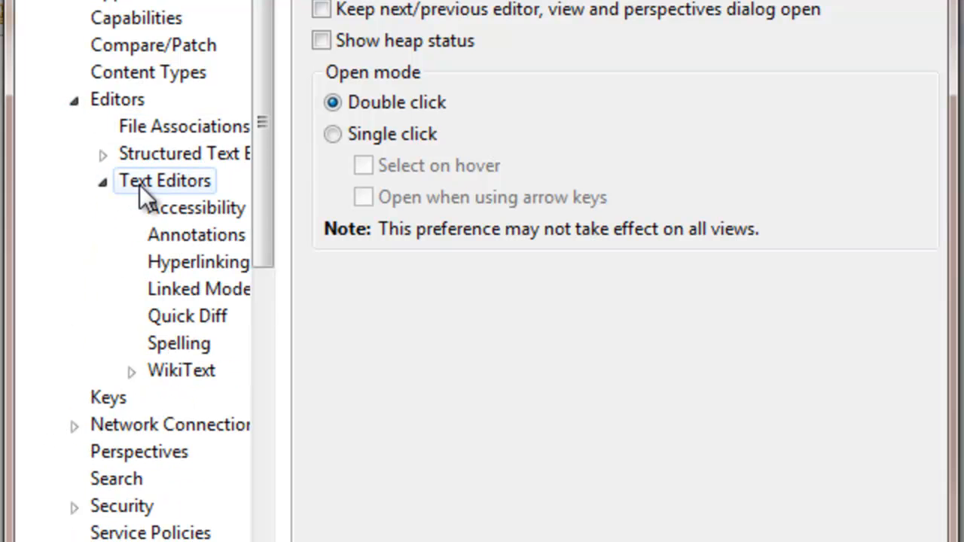
{"action": "left_click", "coordinate": [196, 235]}
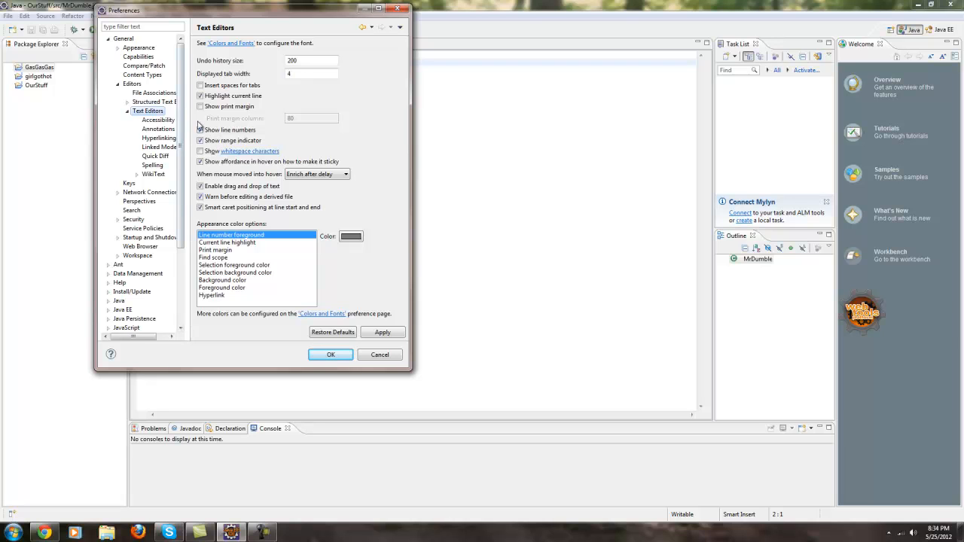
{"action": "left_click", "coordinate": [199, 130]}
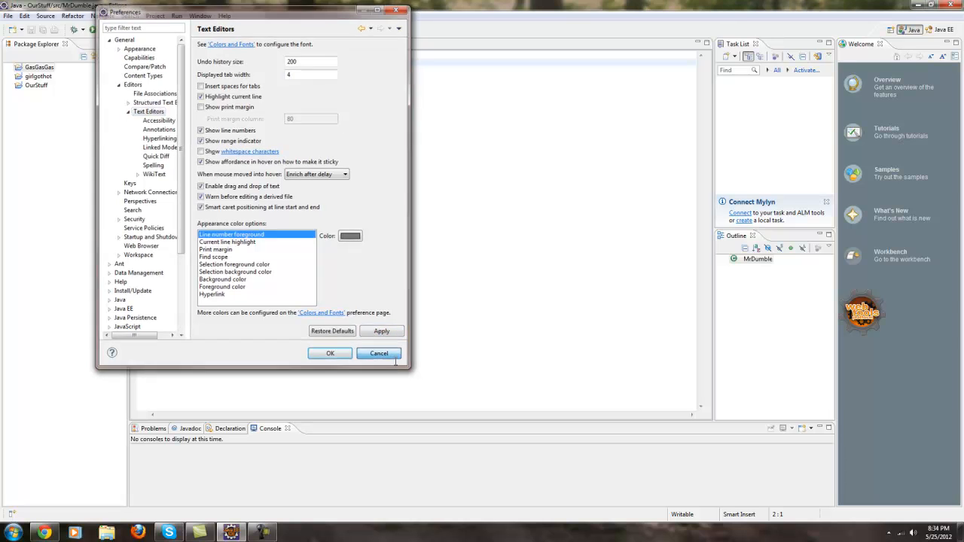
{"action": "left_click", "coordinate": [380, 352]}
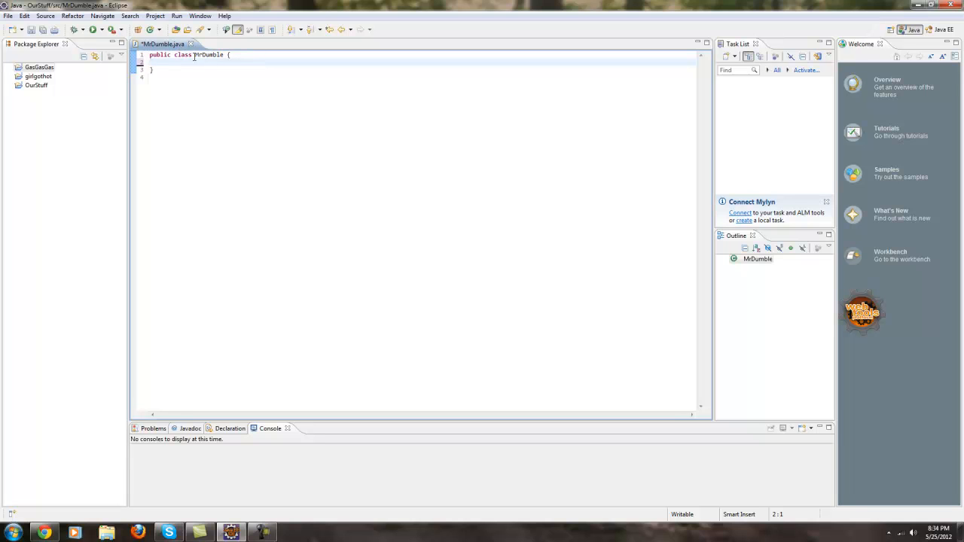
{"action": "mouse_move", "coordinate": [202, 66]}
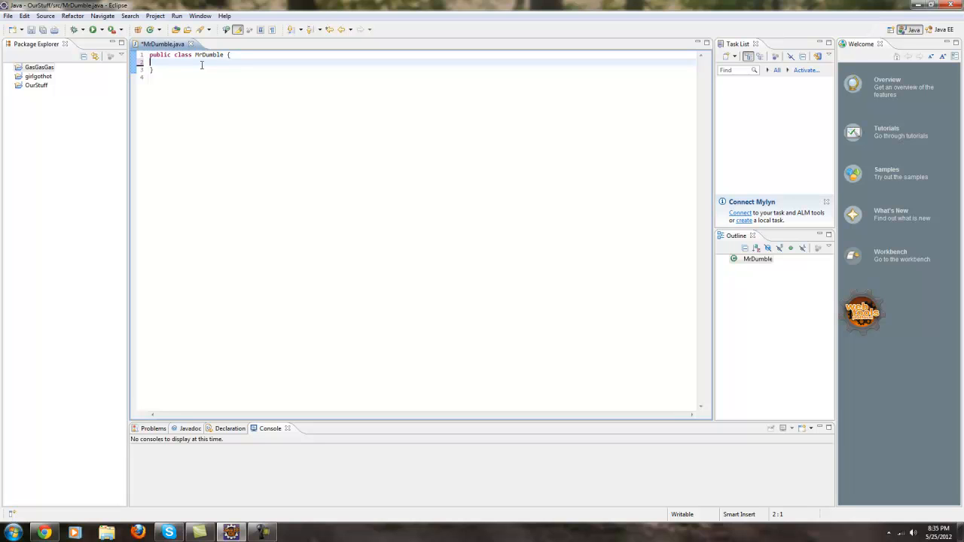
Step: Declare 'public static void main(String args[]){' inside the MrDumble class
{"action": "type", "text": "publ"}
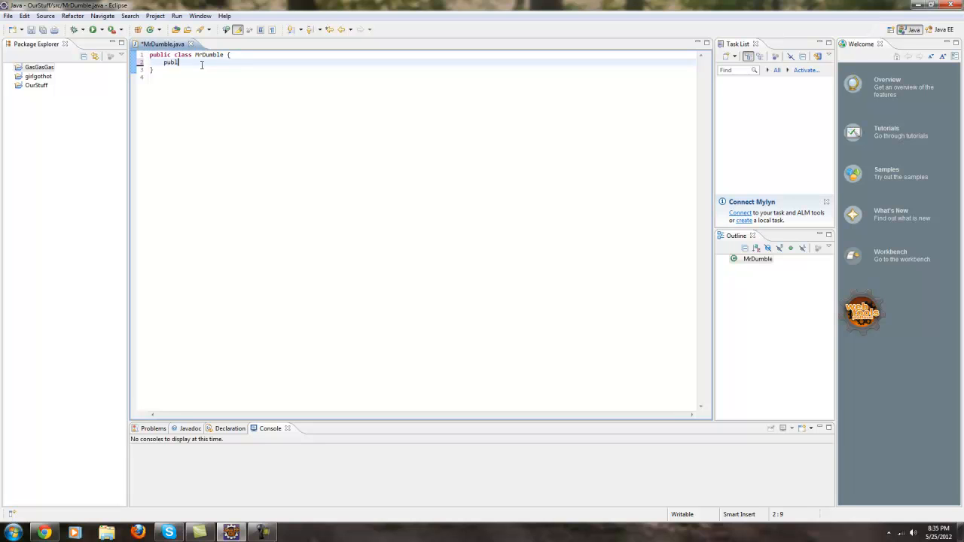
{"action": "type", "text": "ic static"}
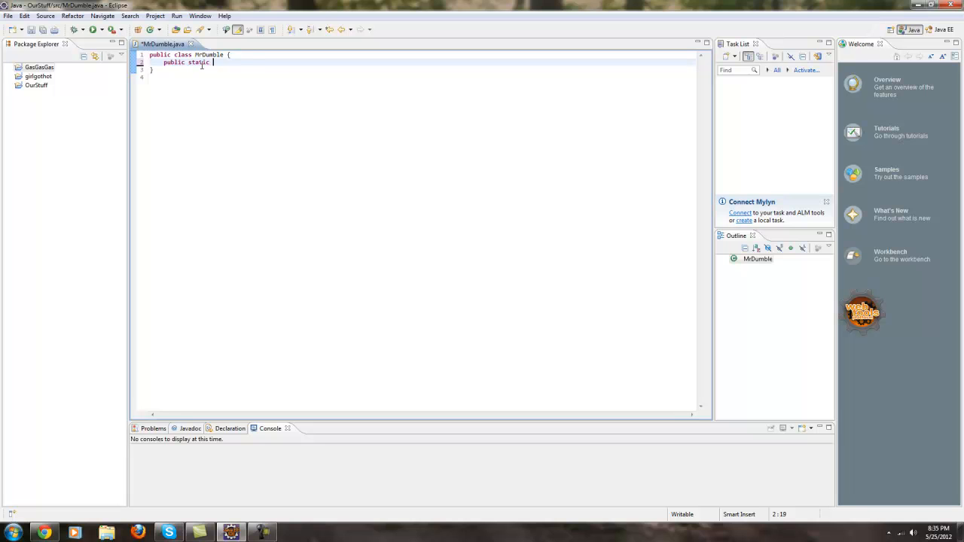
{"action": "type", "text": "void main("}
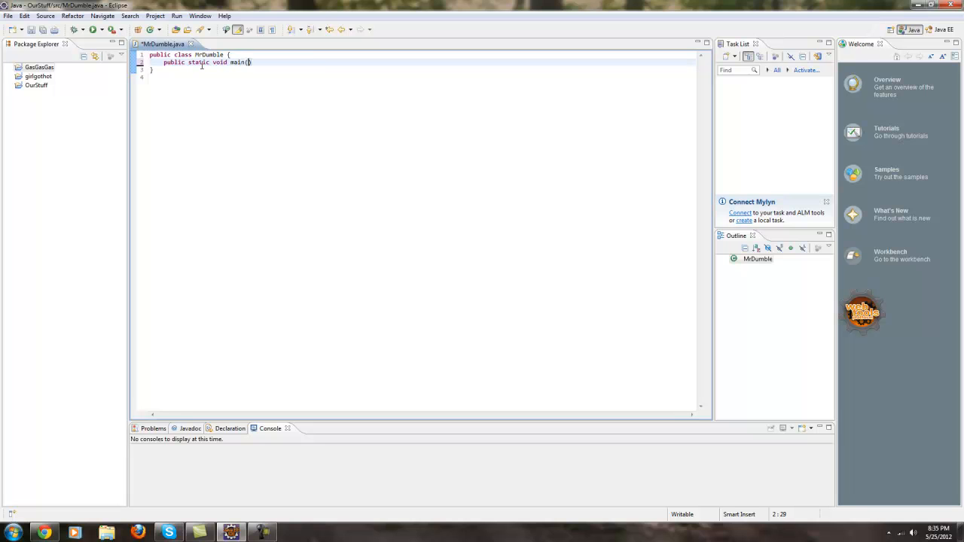
{"action": "type", "text": "no string a"}
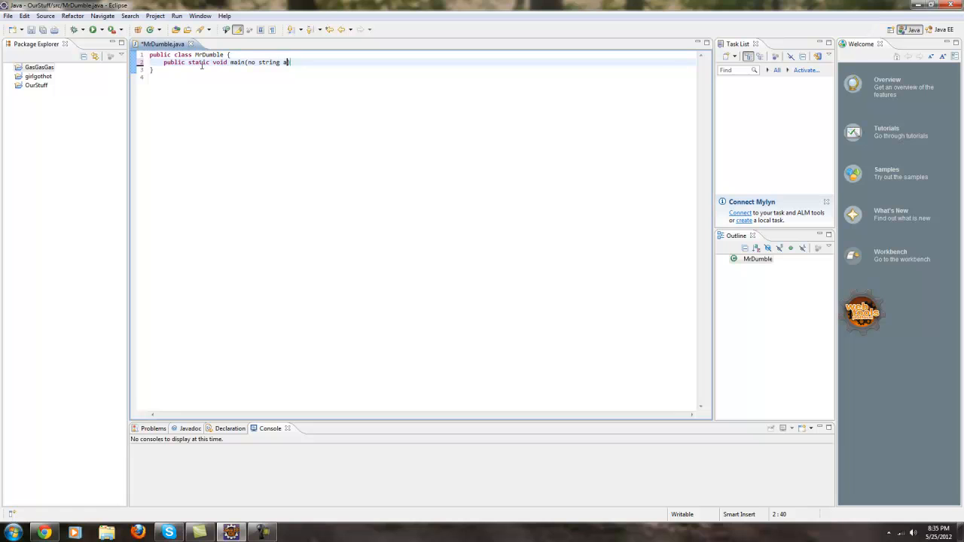
{"action": "type", "text": "rgs[]"}
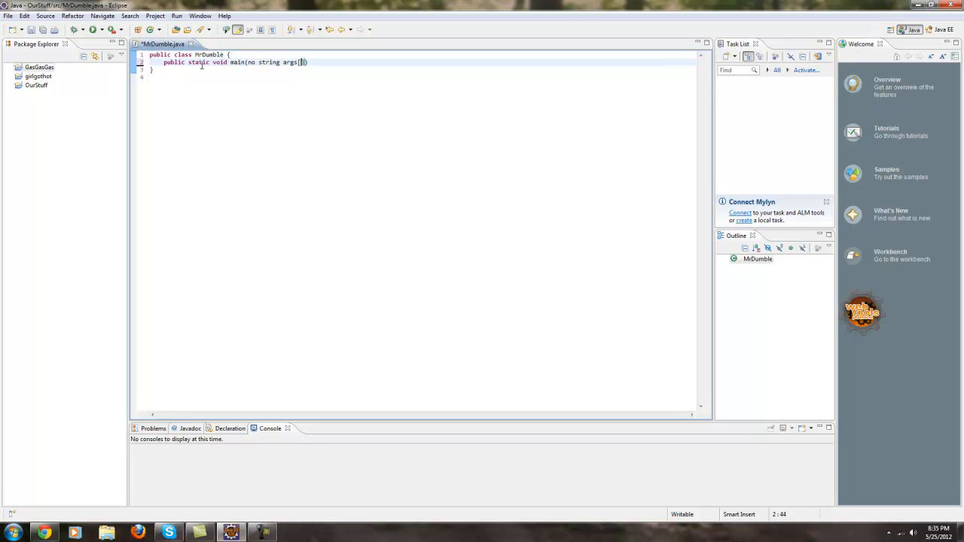
{"action": "type", "text": "{"}
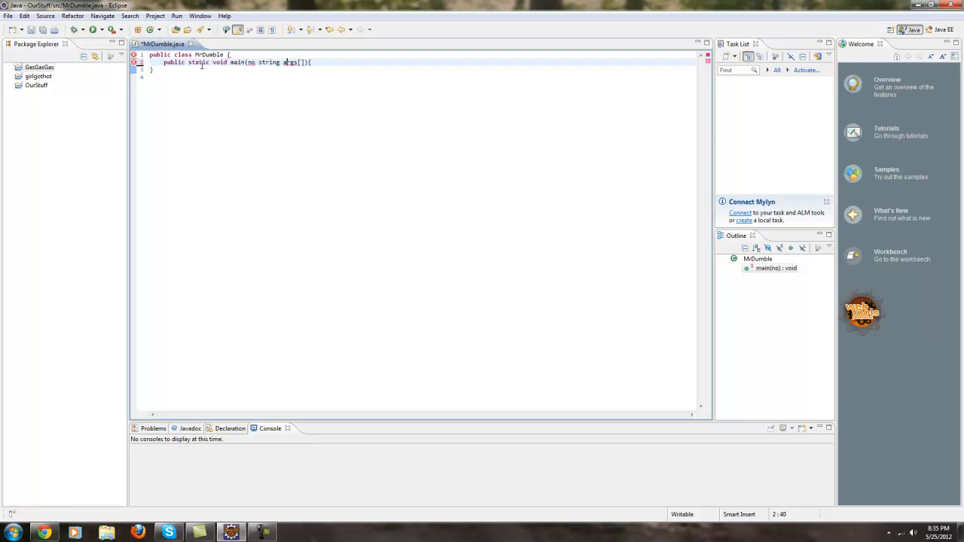
{"action": "double_click", "coordinate": [270, 63]}
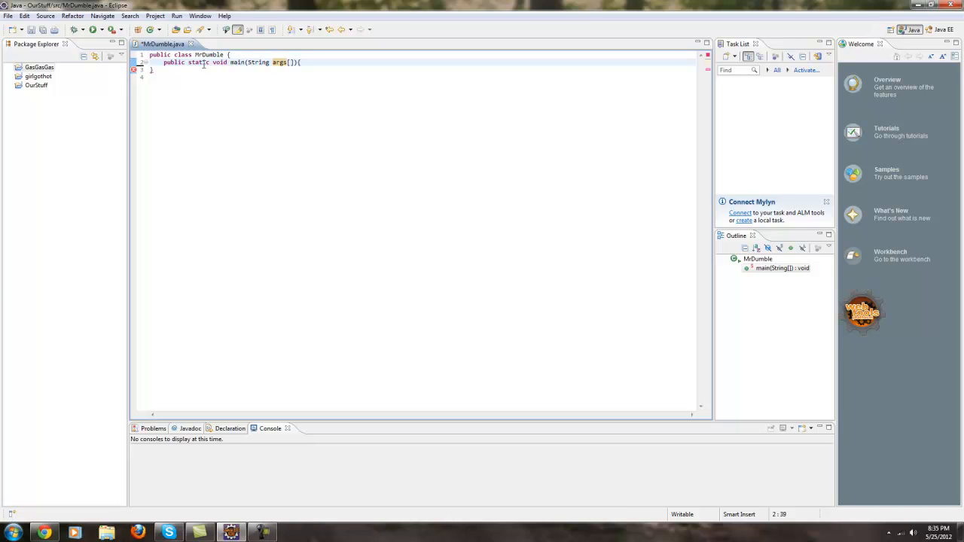
{"action": "mouse_move", "coordinate": [241, 66]}
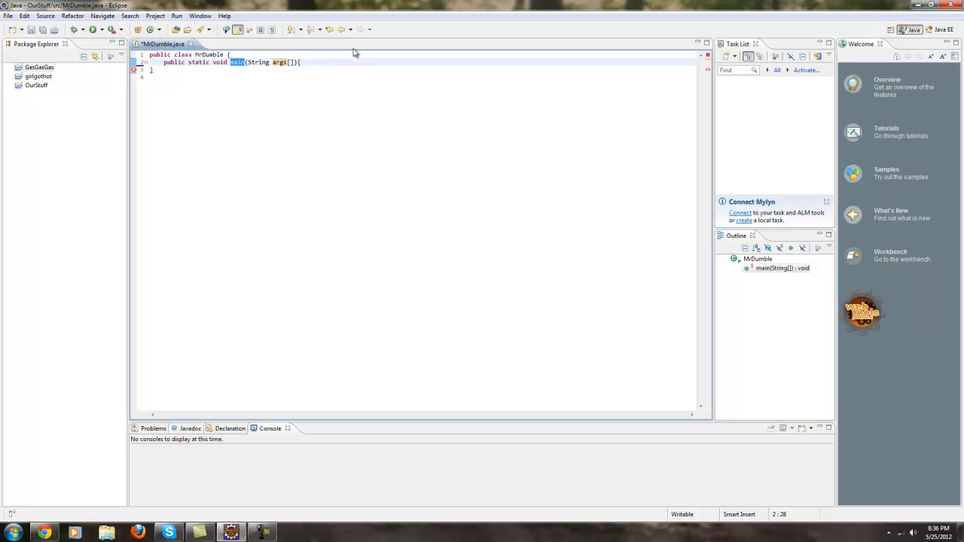
{"action": "type", "text": "jollyranchers"}
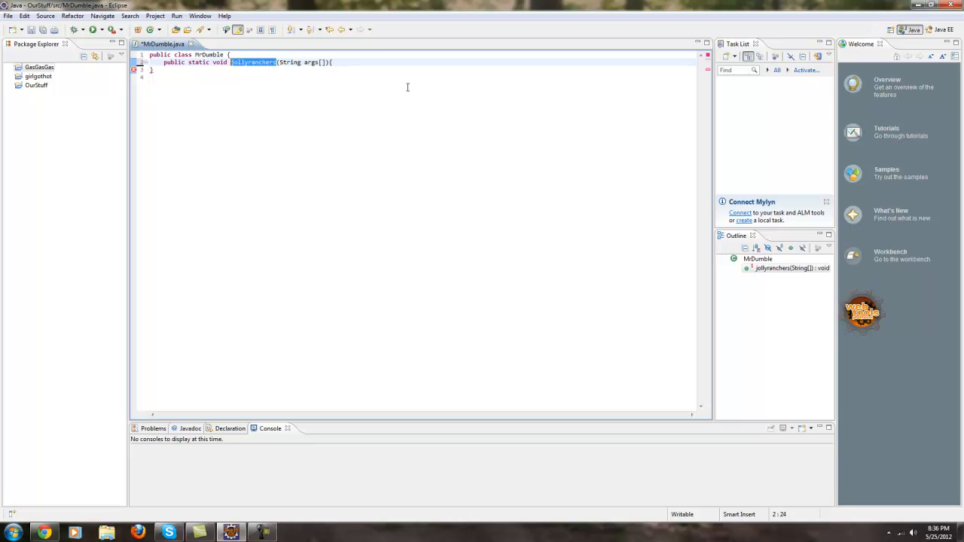
{"action": "type", "text": "m"}
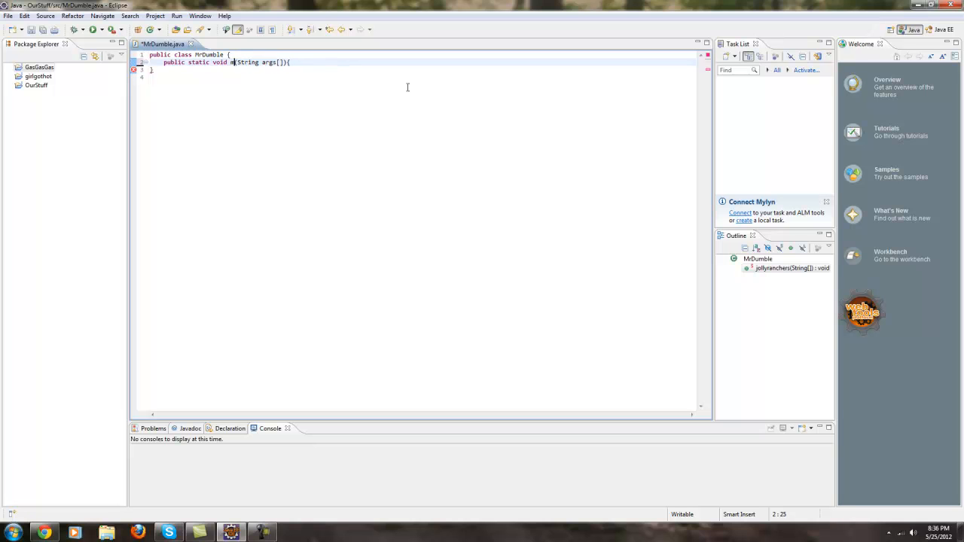
{"action": "type", "text": "ain"}
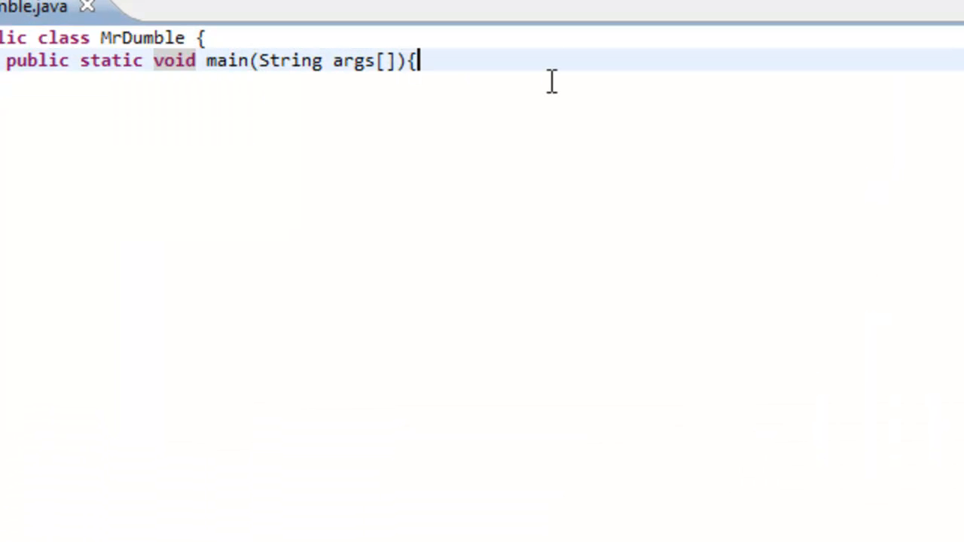
Step: Add System.out.println("blahblahblahblahblah"); as the body of main
{"action": "type", "text": "System"}
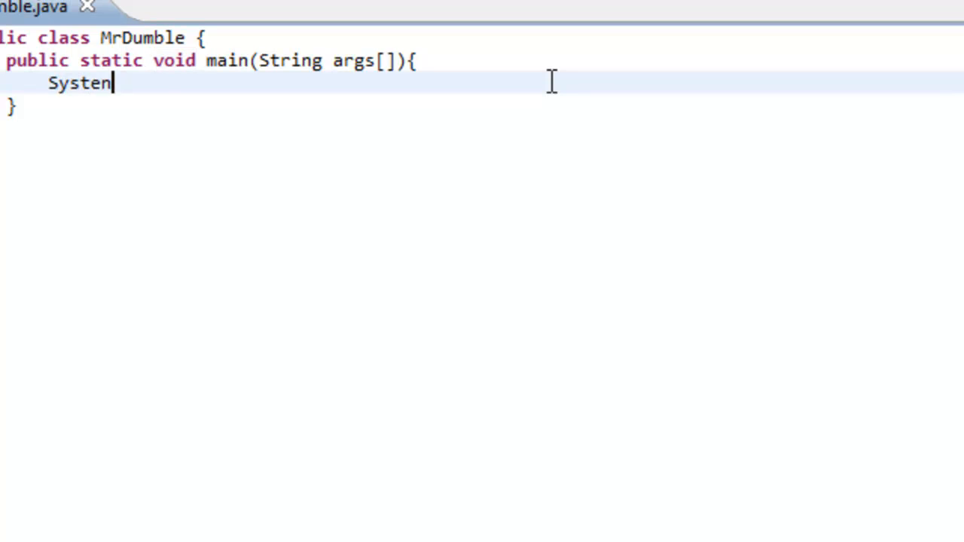
{"action": "type", "text": ".out."}
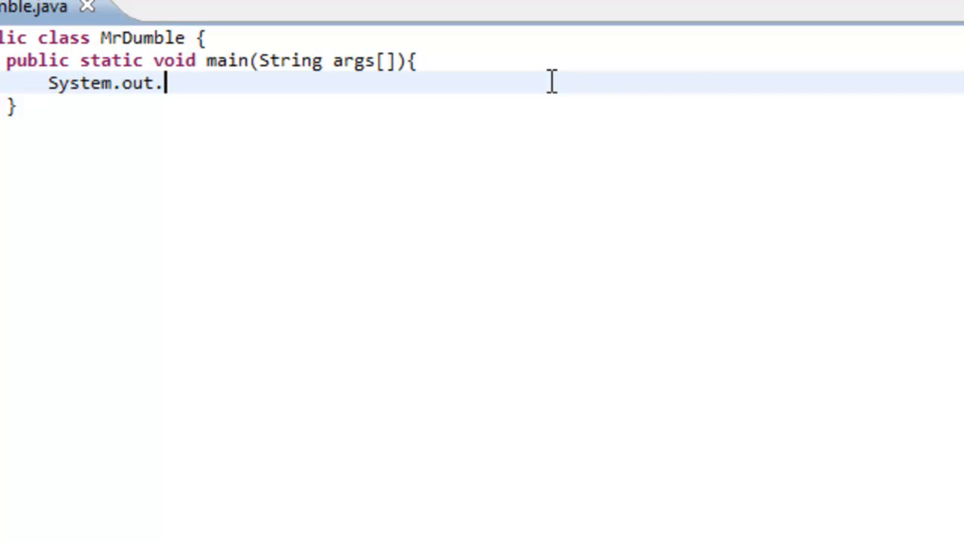
{"action": "type", "text": "println(\"bl\");"}
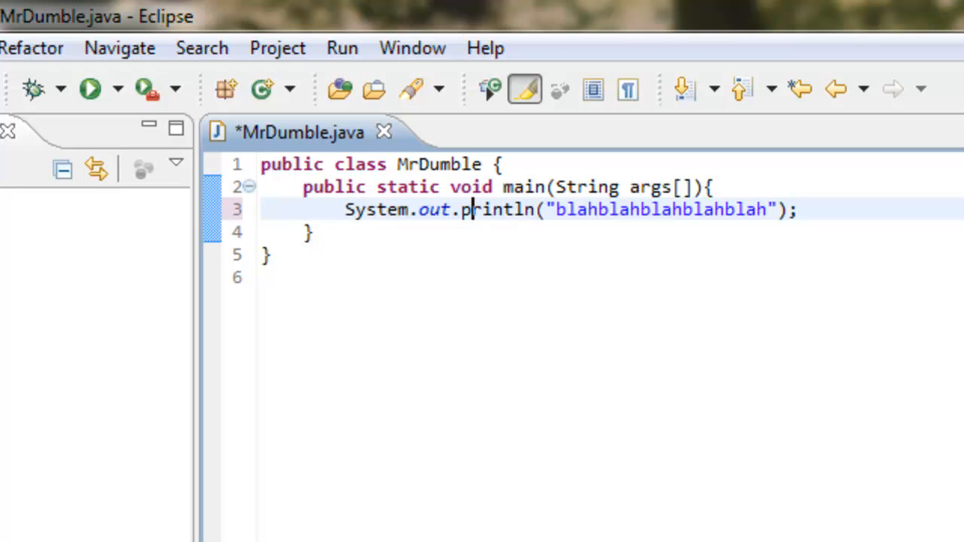
{"action": "left_click", "coordinate": [670, 209]}
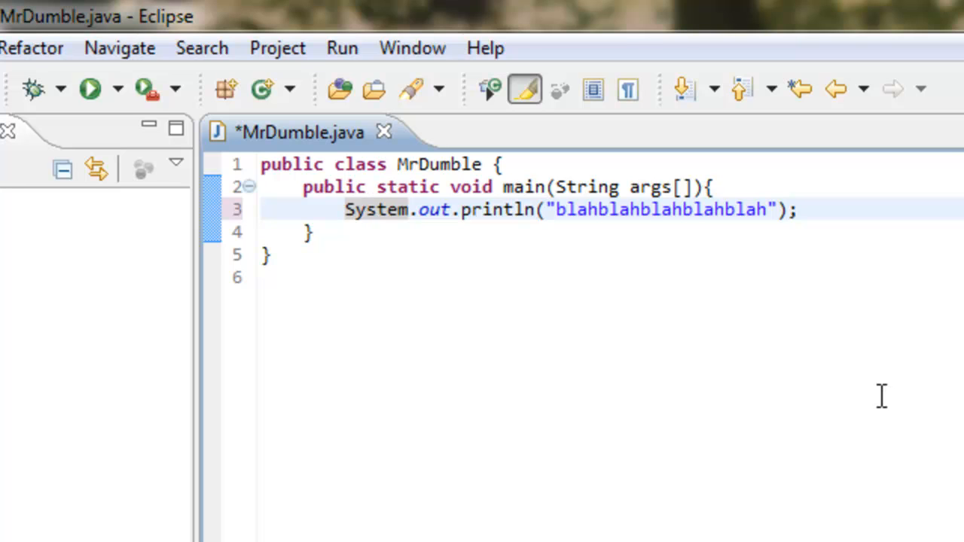
{"action": "mouse_move", "coordinate": [91, 91]}
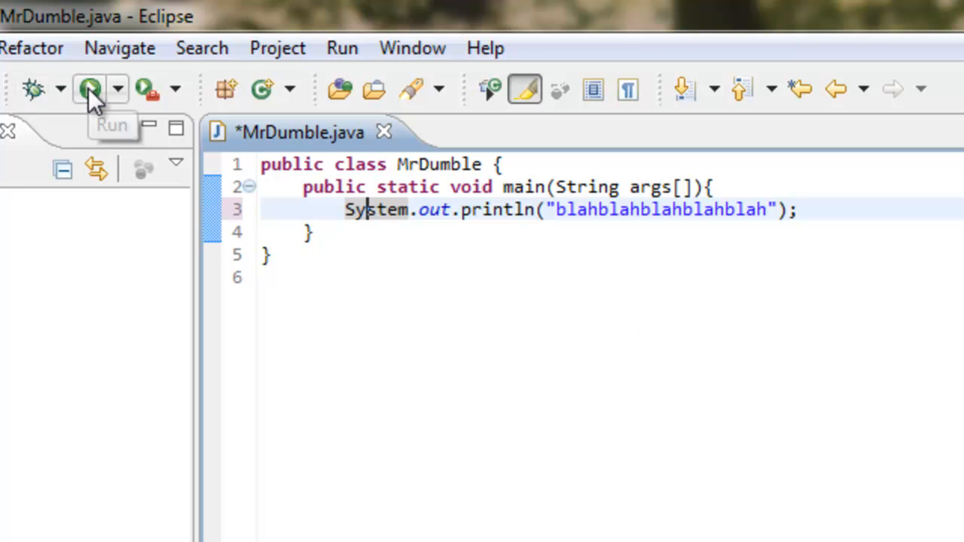
{"action": "mouse_move", "coordinate": [102, 115]}
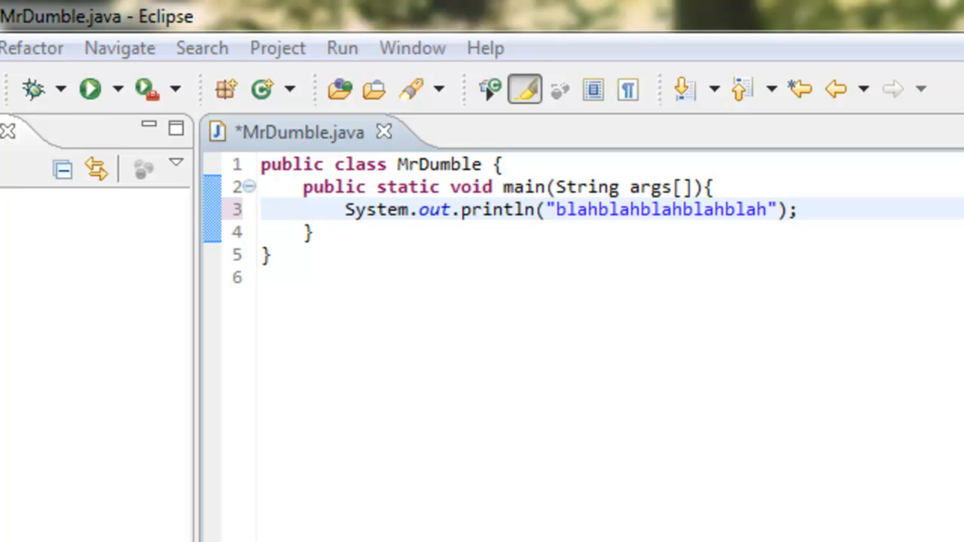
Step: Save MrDumble.java so it runs and prints the blah string to the Console
{"action": "key", "text": "ctrl+s"}
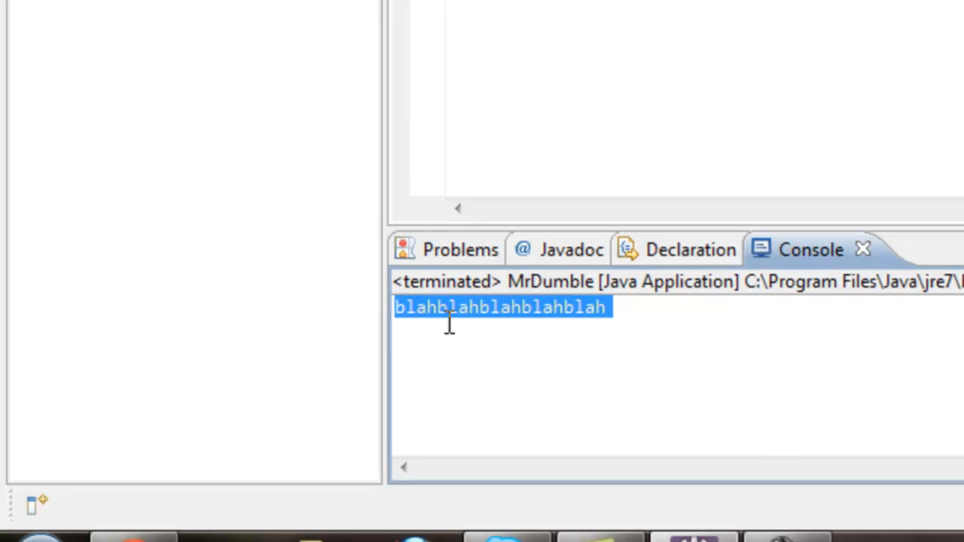
{"action": "left_click", "coordinate": [702, 329]}
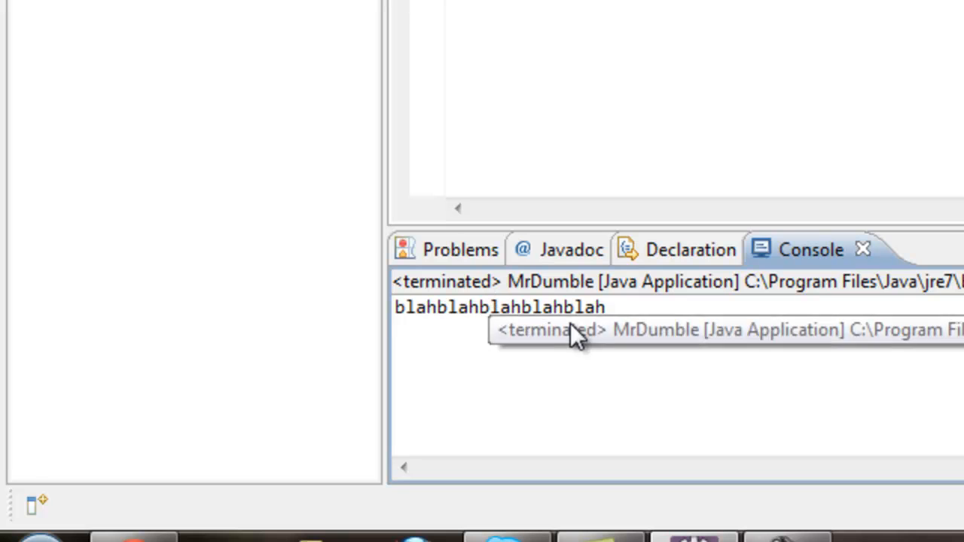
{"action": "double_click", "coordinate": [492, 308]}
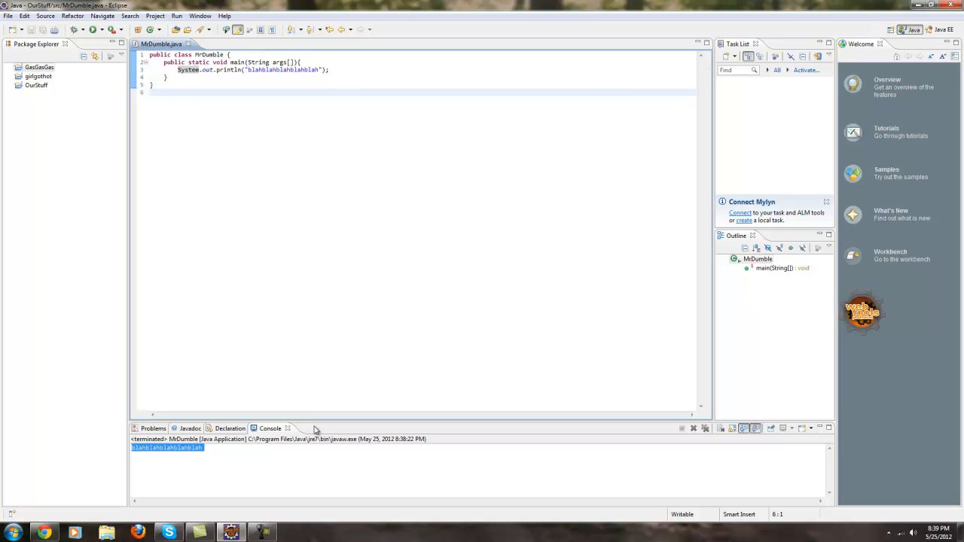
{"action": "mouse_move", "coordinate": [299, 452]}
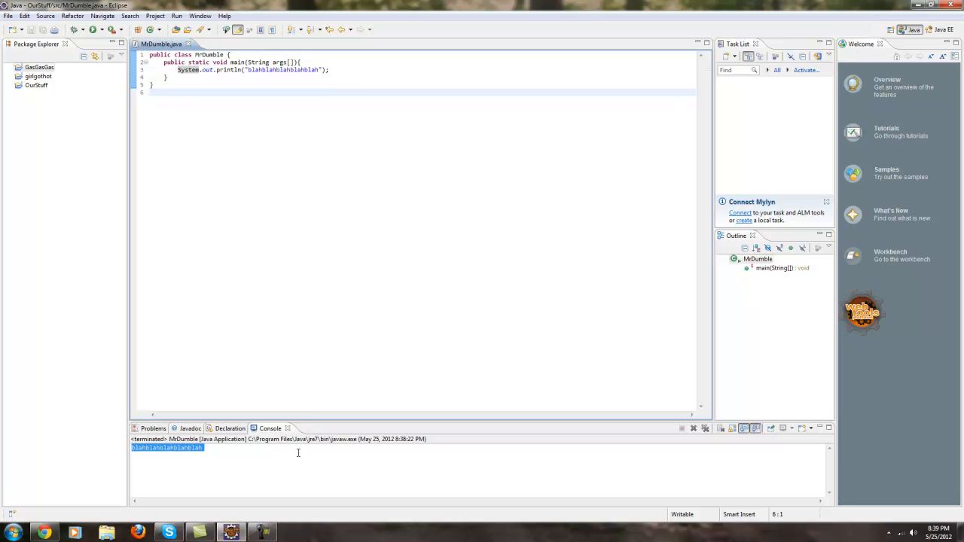